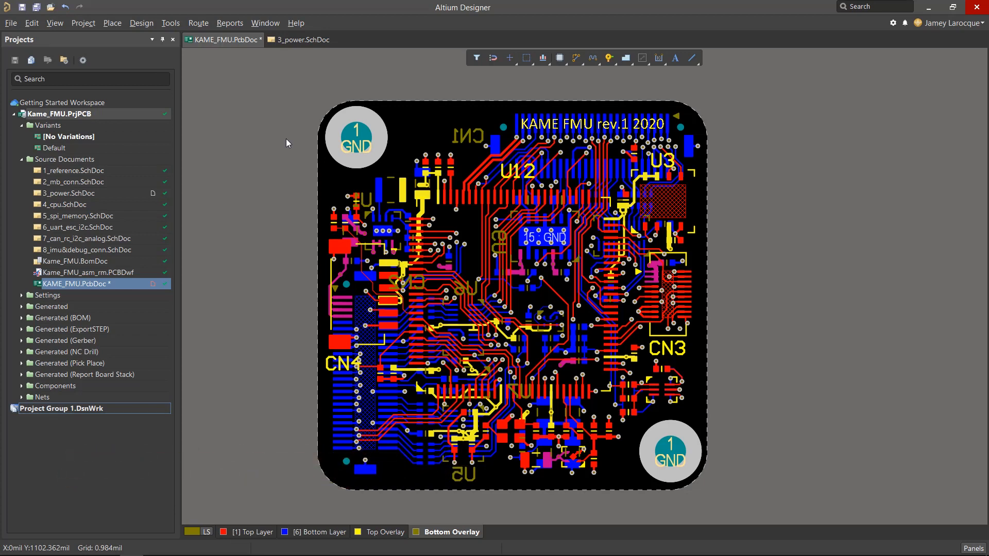
# Step: Bring up the board's Tools menu to reach Cross Select Mode
pyautogui.click(170, 23)
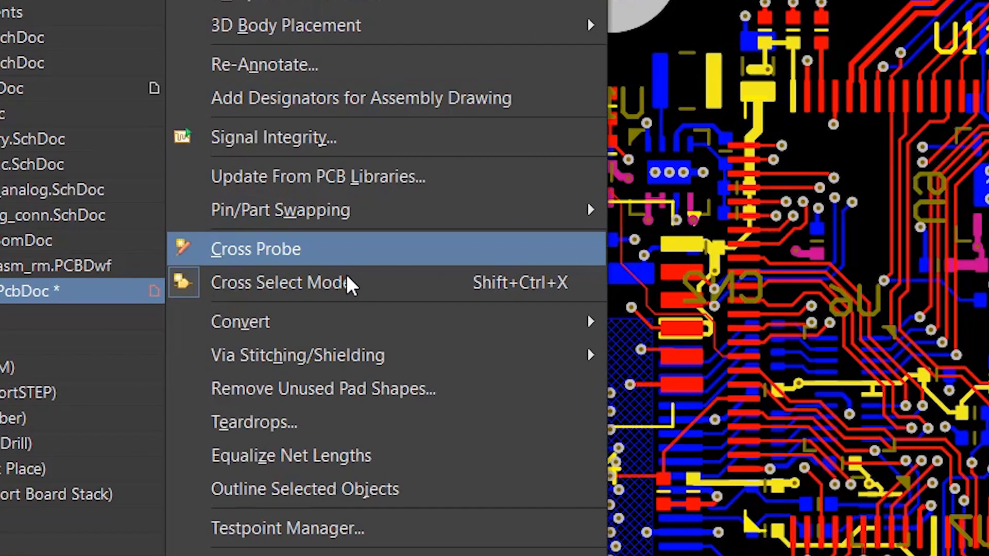
pyautogui.moveTo(347, 282)
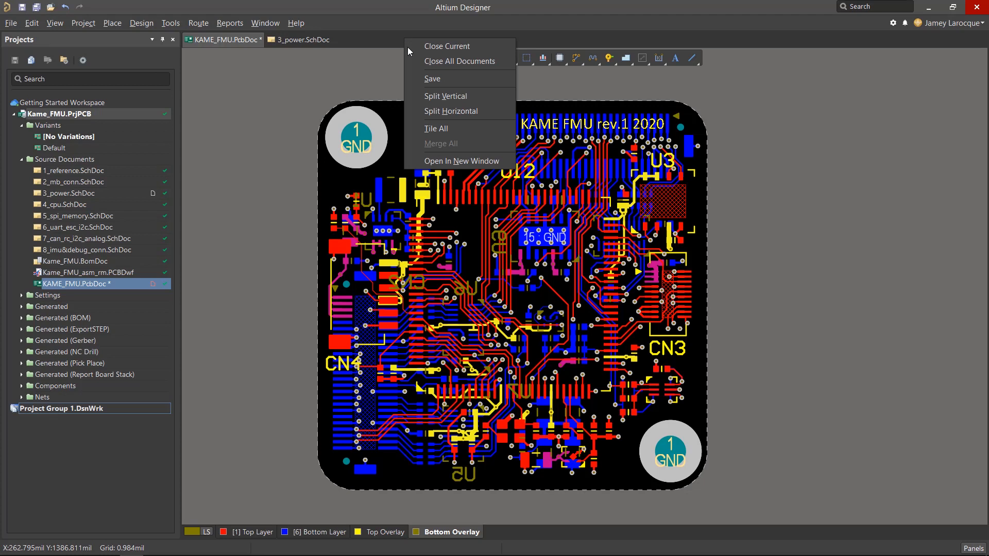
pyautogui.moveTo(451, 112)
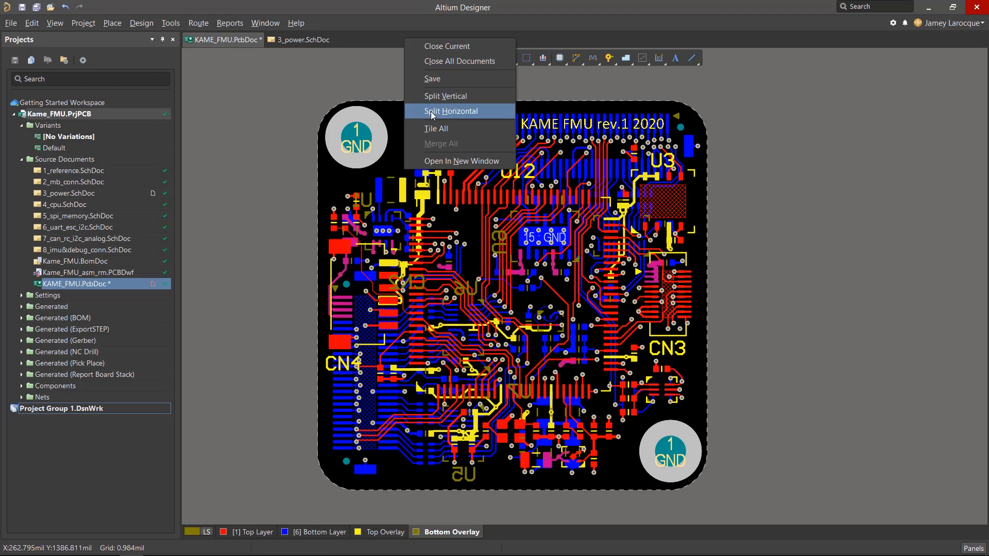
pyautogui.moveTo(460, 161)
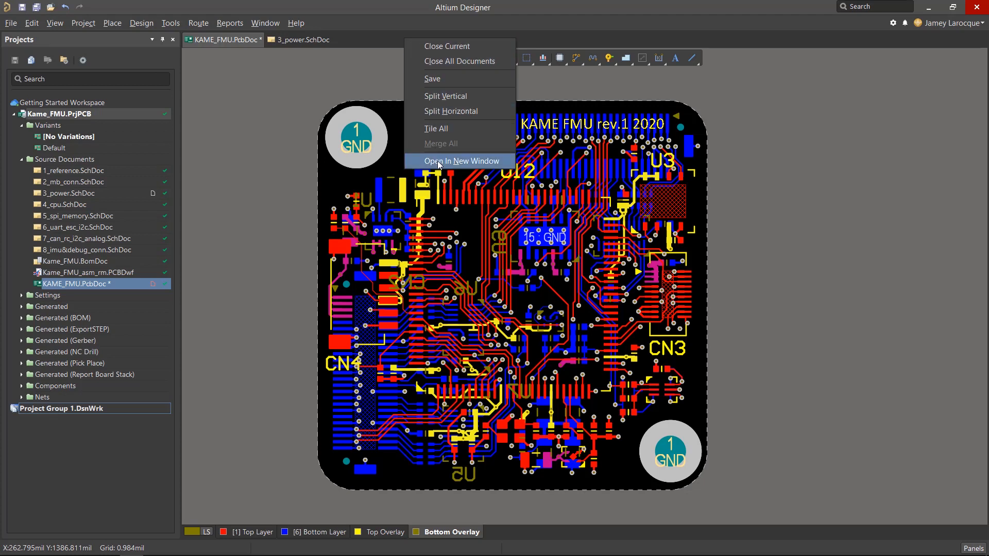
pyautogui.moveTo(460, 96)
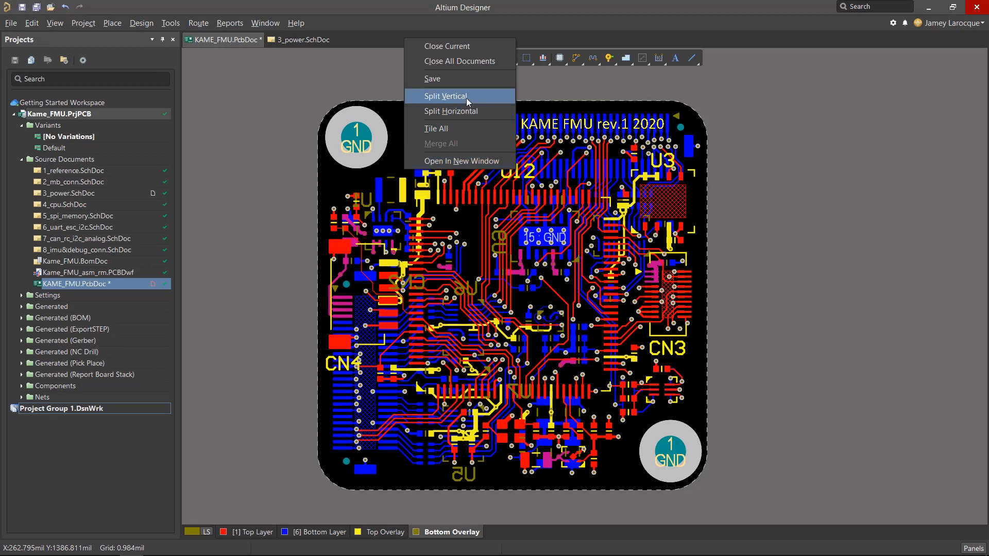
# Step: Split the view vertically and zoom the PCB to see the cross-selected U2 circuit parts
pyautogui.click(446, 96)
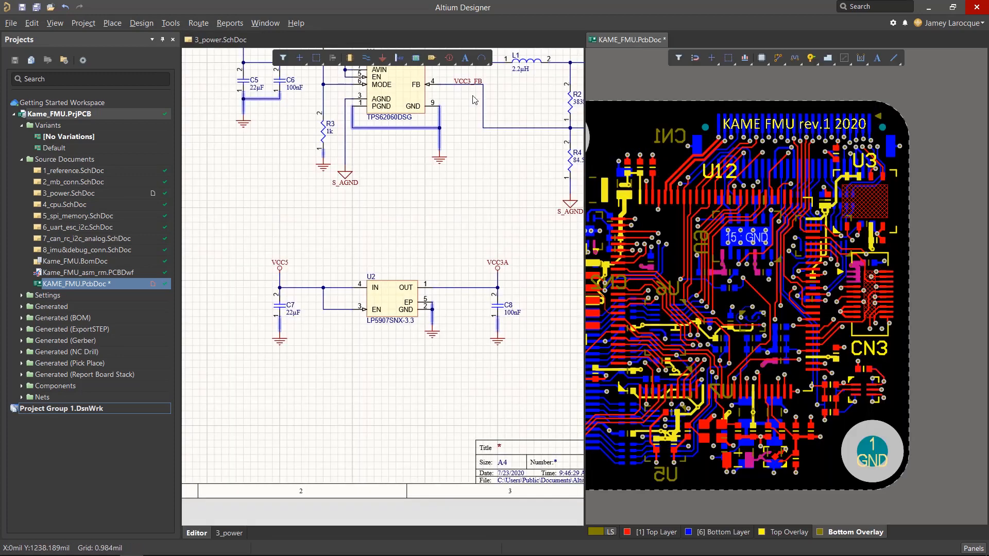
pyautogui.moveTo(235, 247)
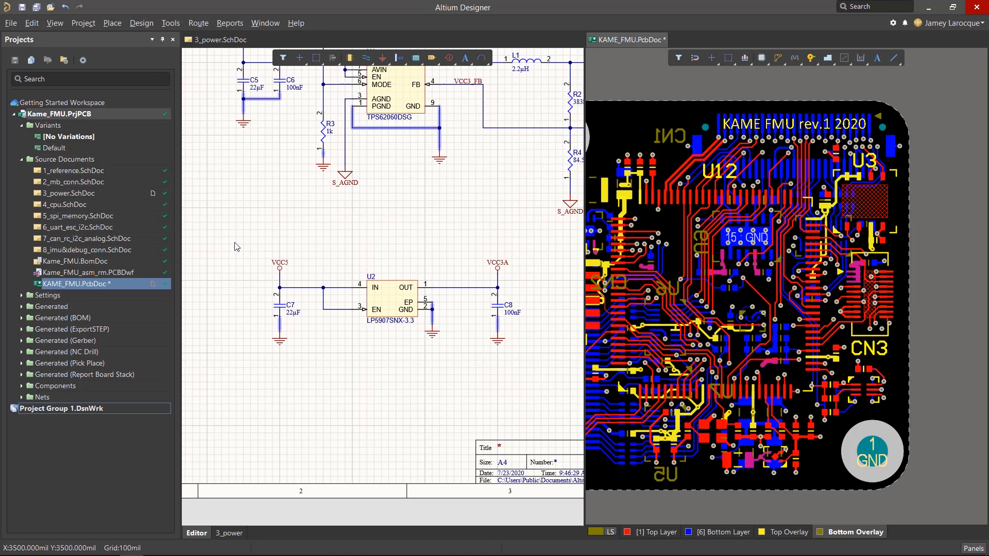
pyautogui.moveTo(229, 240)
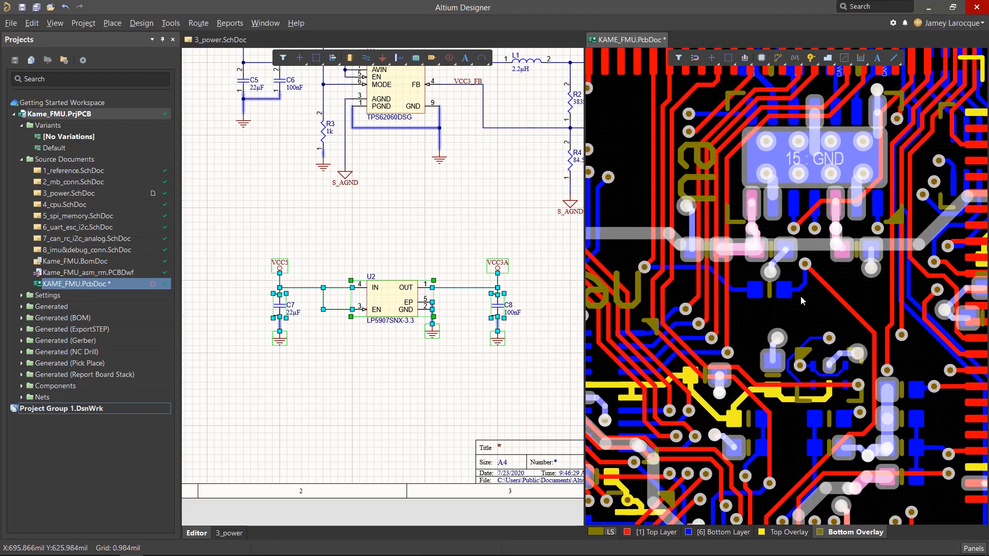
pyautogui.scroll(-3)
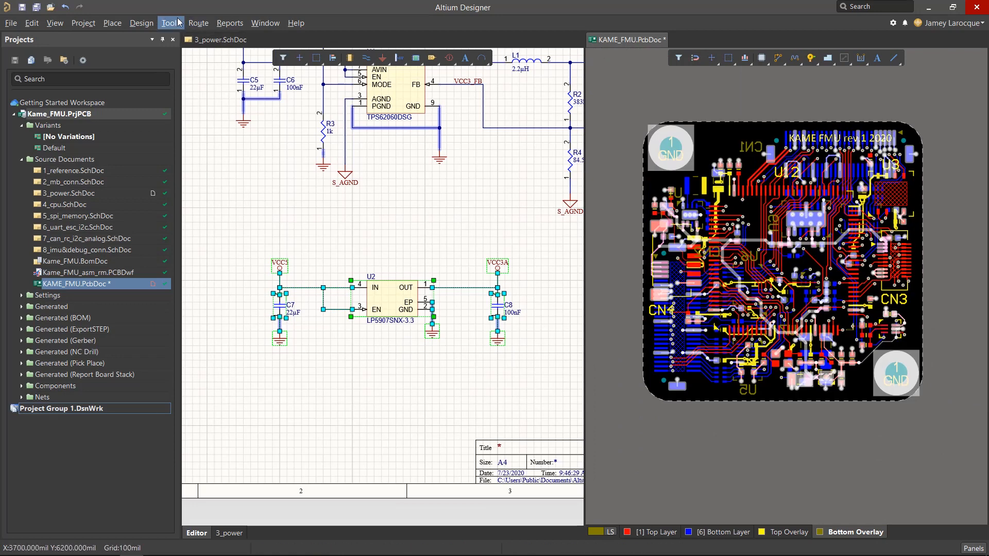
# Step: Reposition the three selected U2 regulator parts near CN1 at the board's top-left, then reach Preferences
pyautogui.click(170, 23)
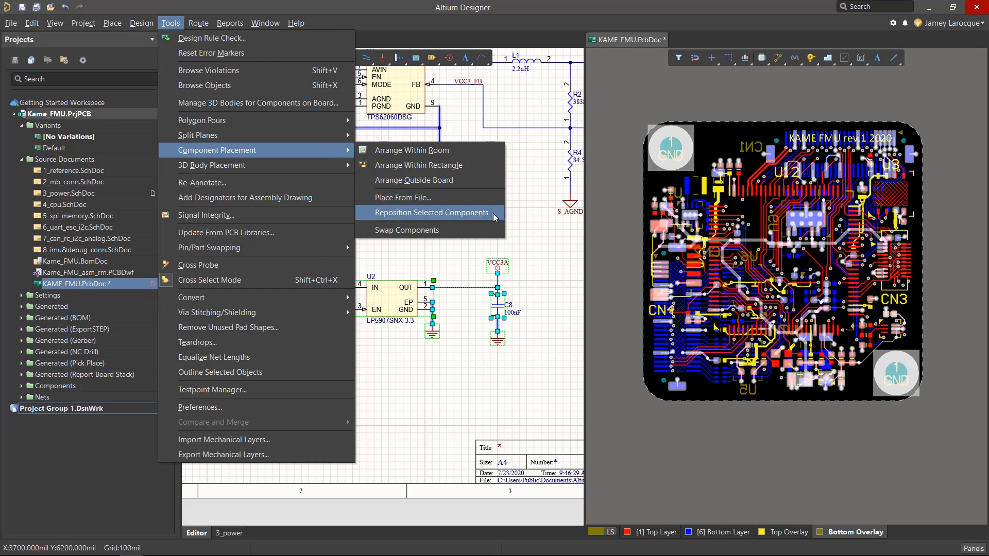
pyautogui.click(431, 212)
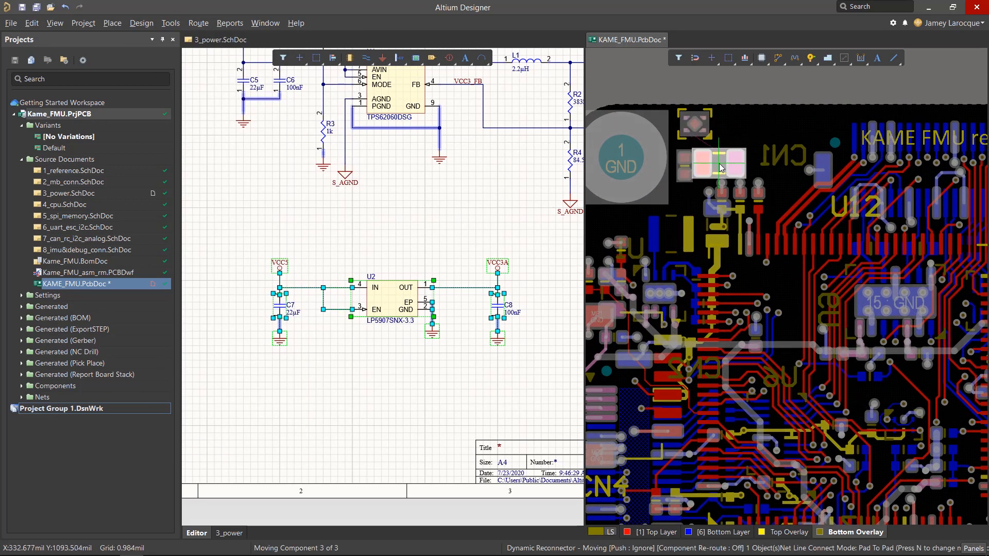
pyautogui.click(725, 157)
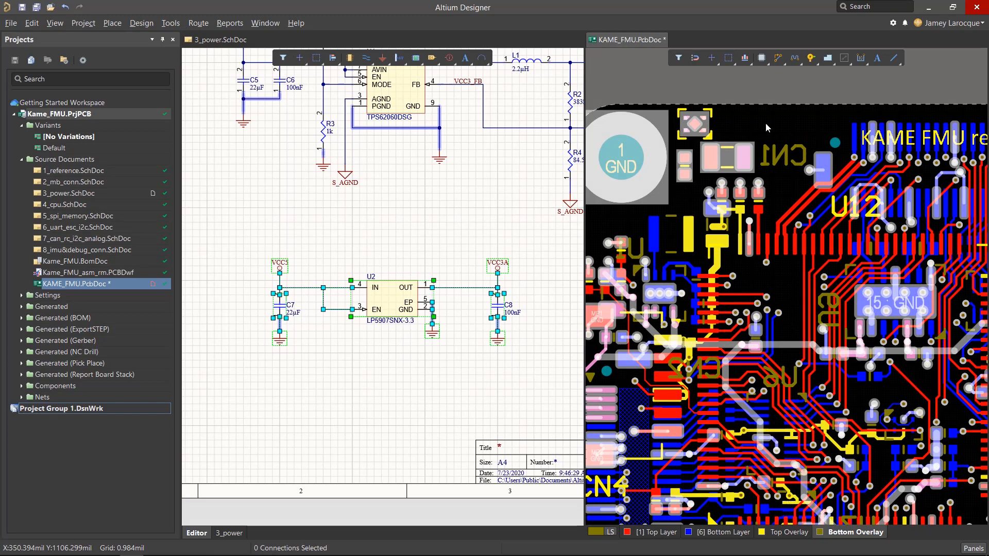
pyautogui.click(892, 23)
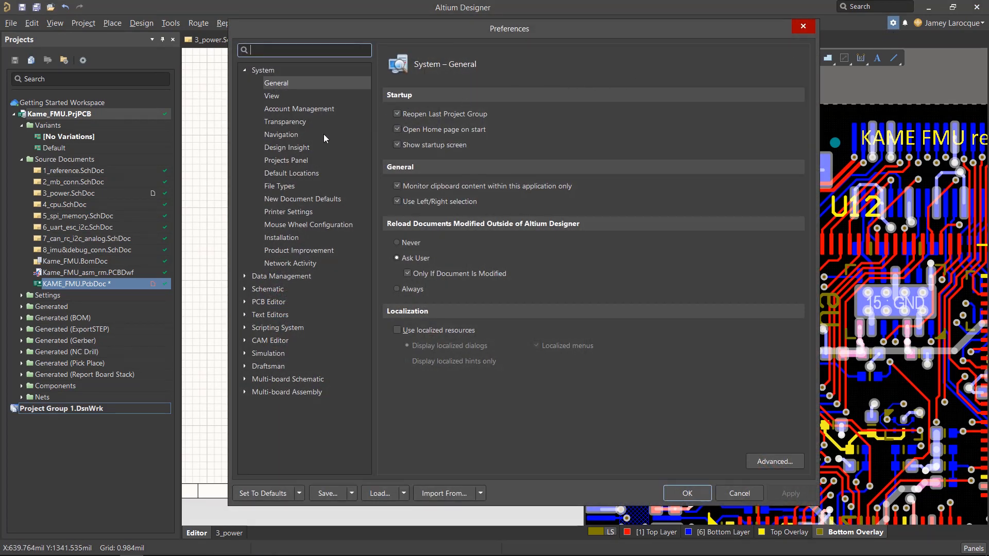
# Step: In System > Navigation, untick Dimming and set repositioning of cross-selected components
pyautogui.click(282, 134)
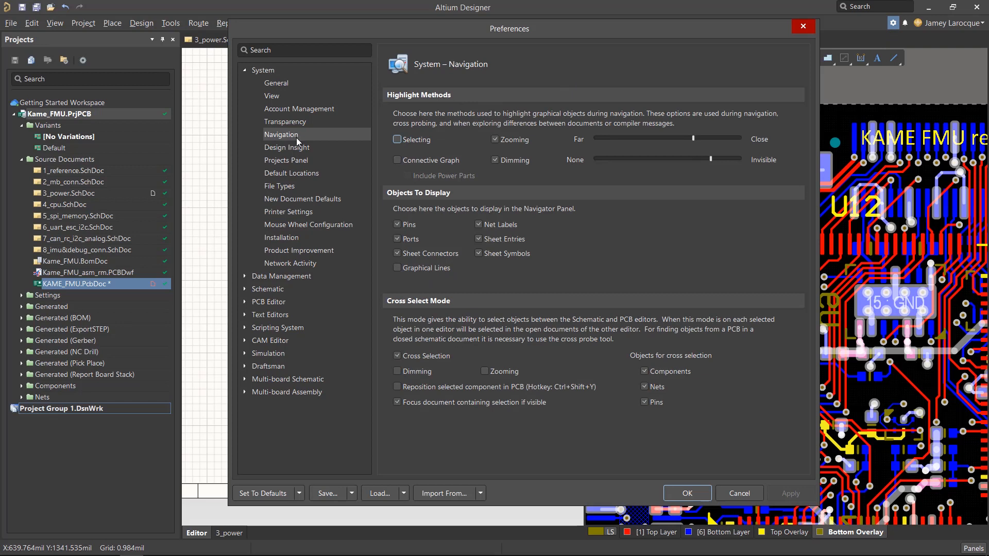
pyautogui.moveTo(627, 388)
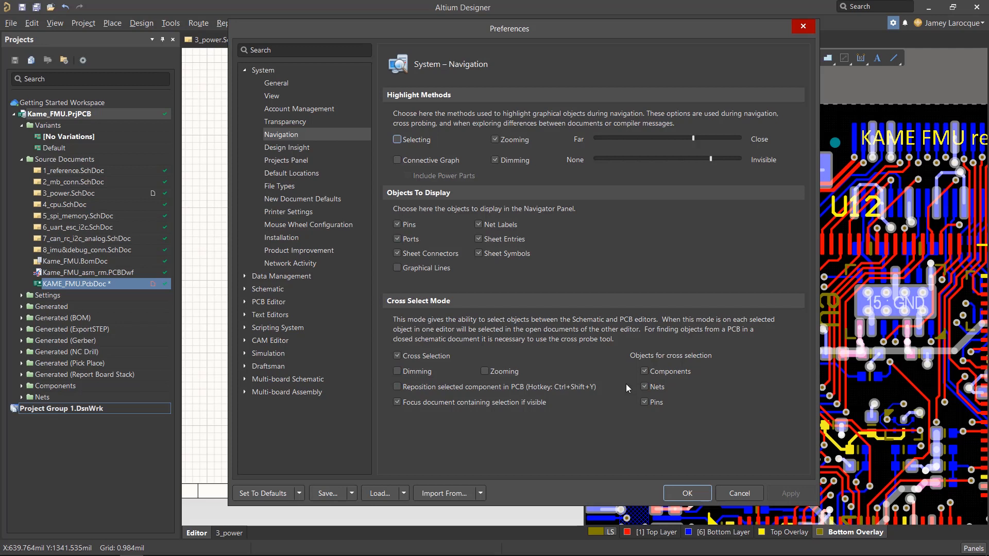
pyautogui.moveTo(662, 396)
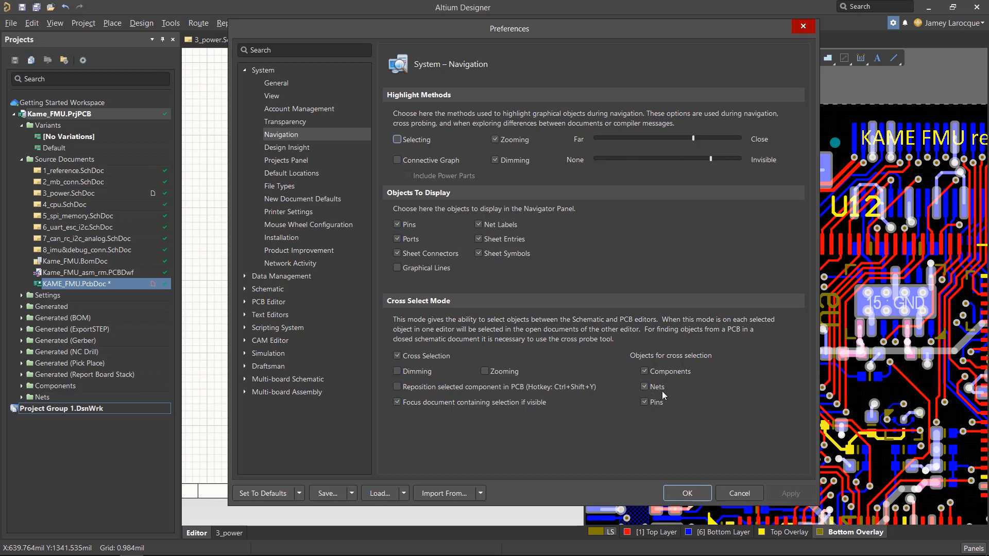
pyautogui.moveTo(639, 395)
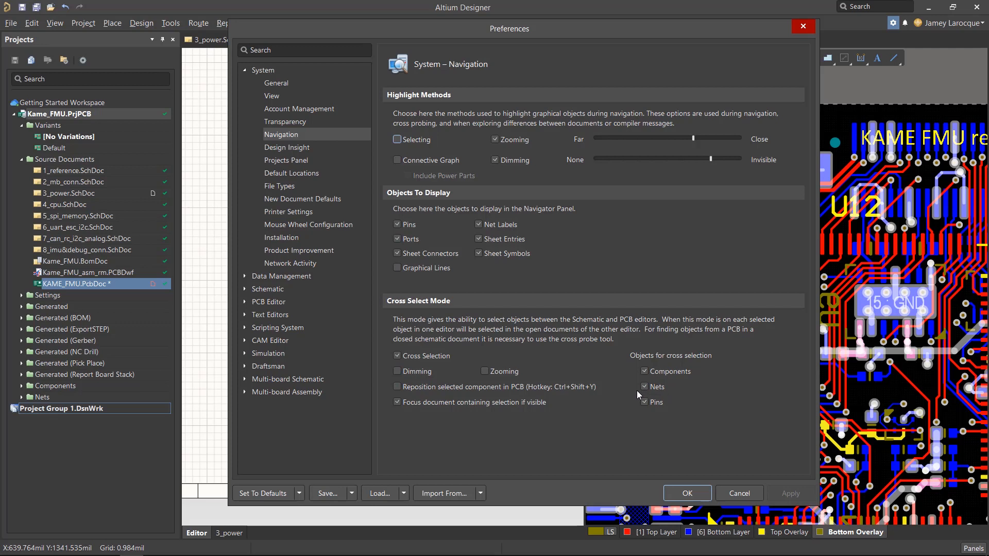
pyautogui.click(398, 386)
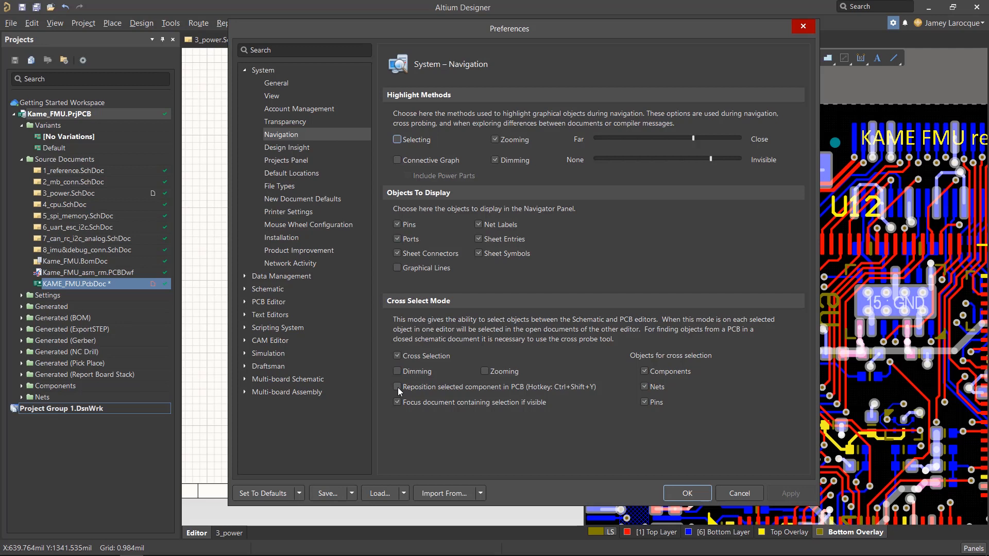
pyautogui.click(397, 403)
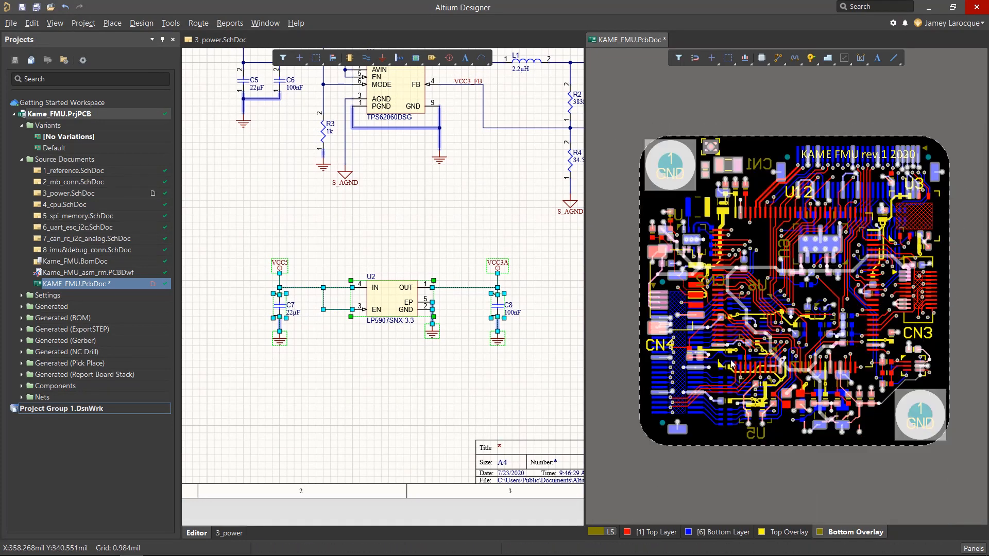
pyautogui.moveTo(723, 225)
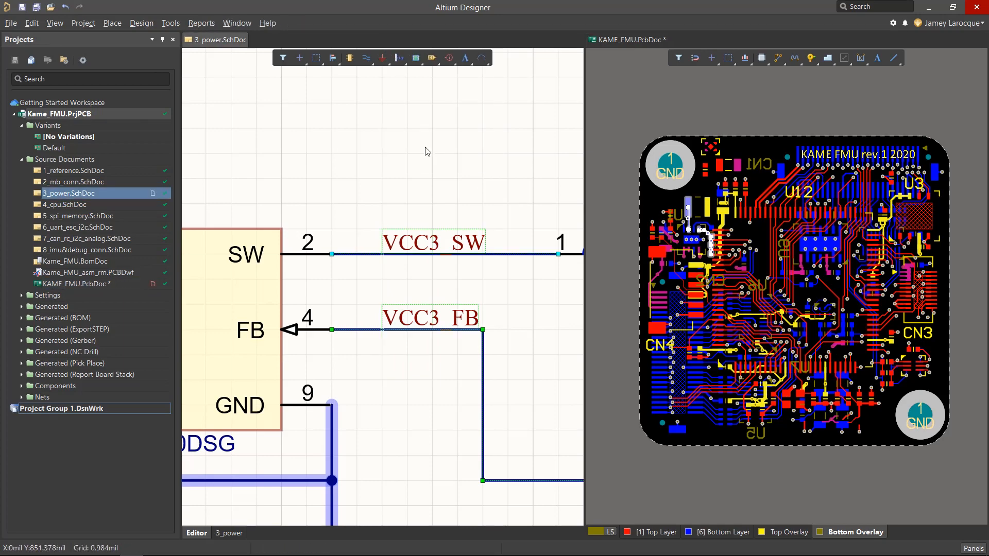
# Step: Restore the full PCB view and filter the Properties selection to Tracks for the 15mil width
pyautogui.click(625, 39)
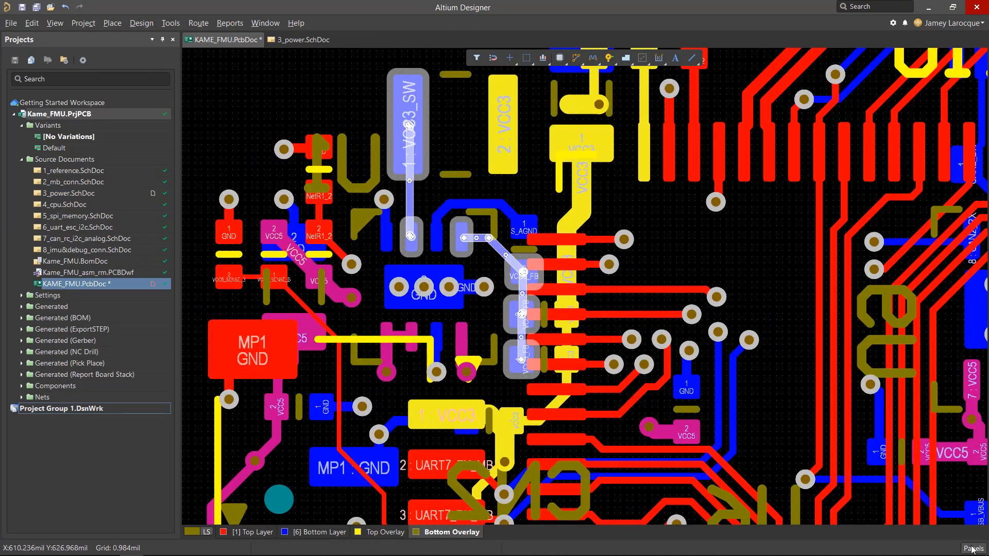
pyautogui.click(973, 548)
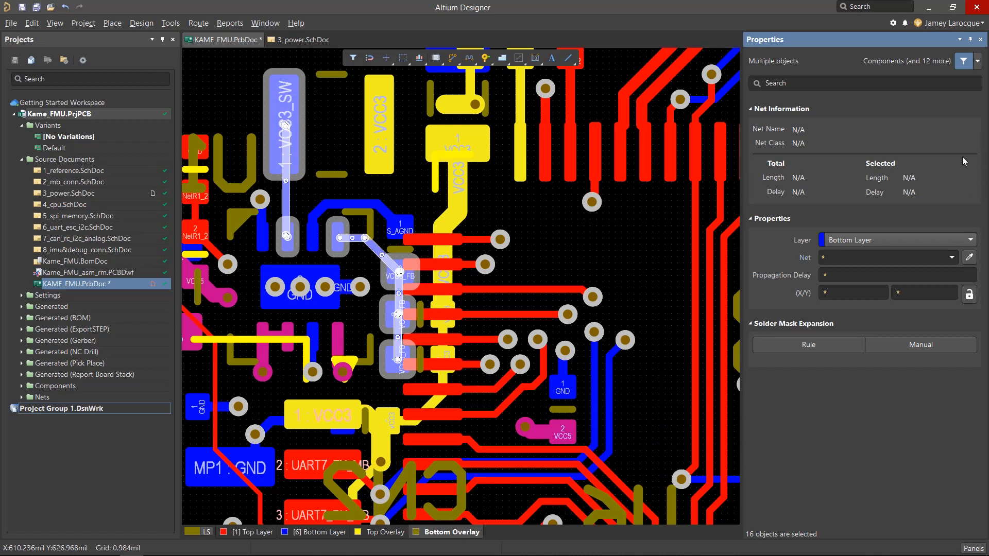
pyautogui.click(973, 60)
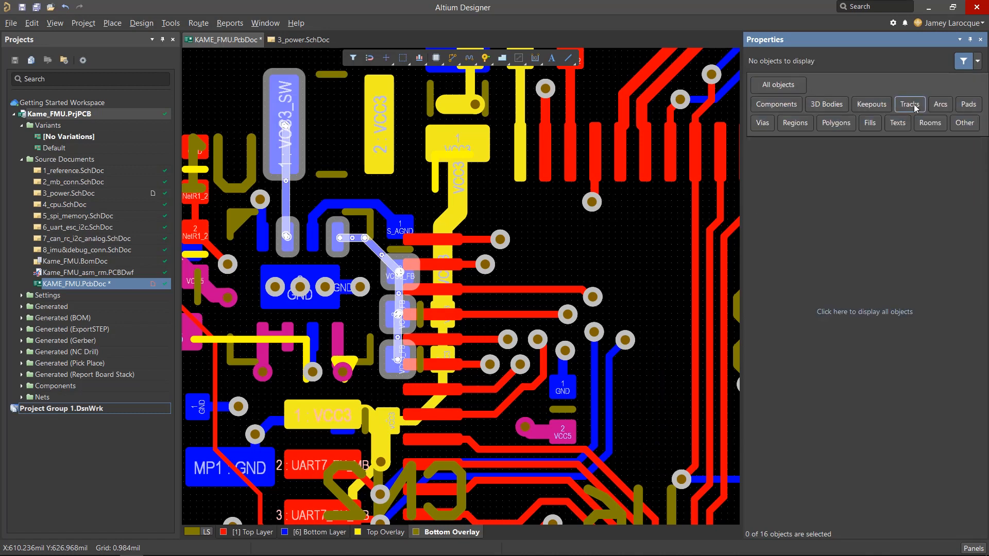
pyautogui.click(908, 104)
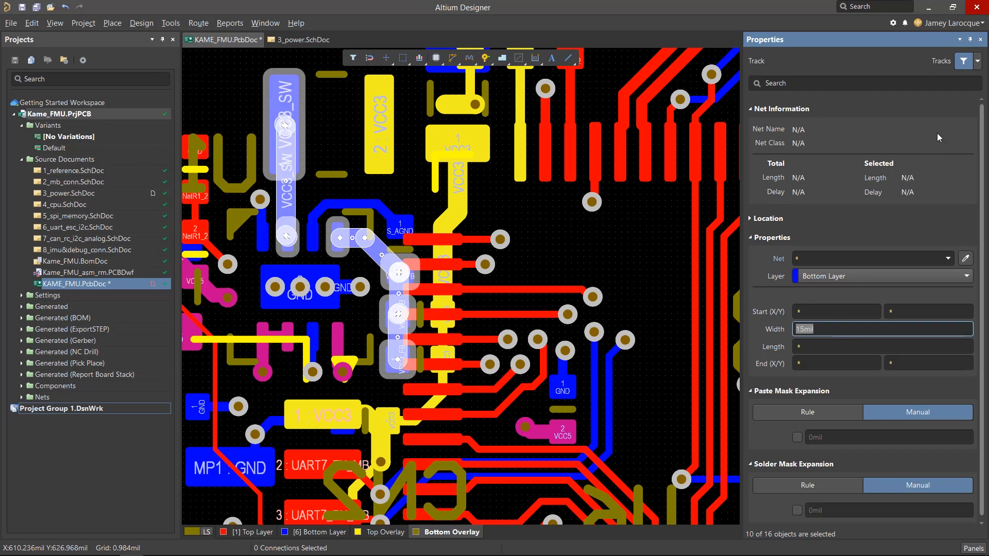
# Step: Set the Properties object filter back to All objects
pyautogui.click(976, 61)
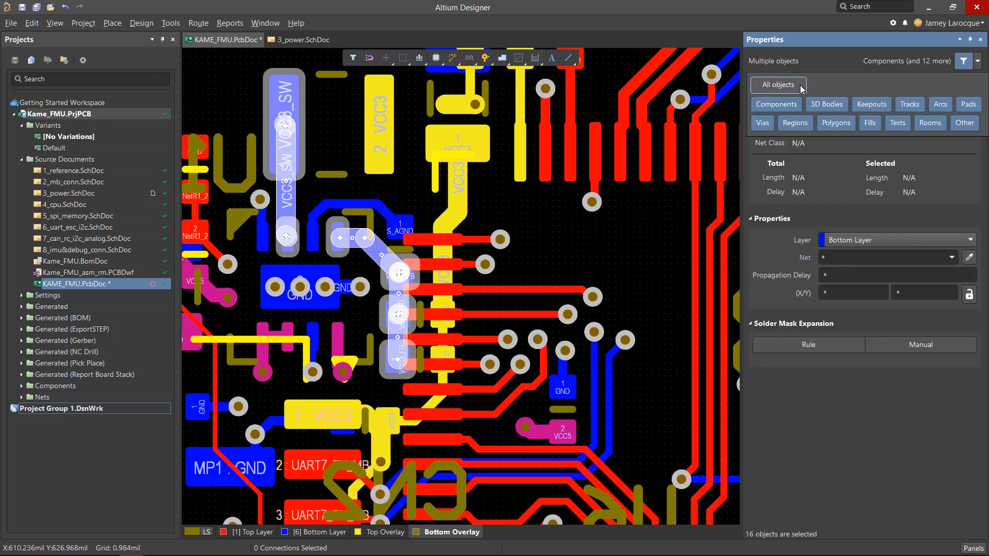
pyautogui.click(778, 83)
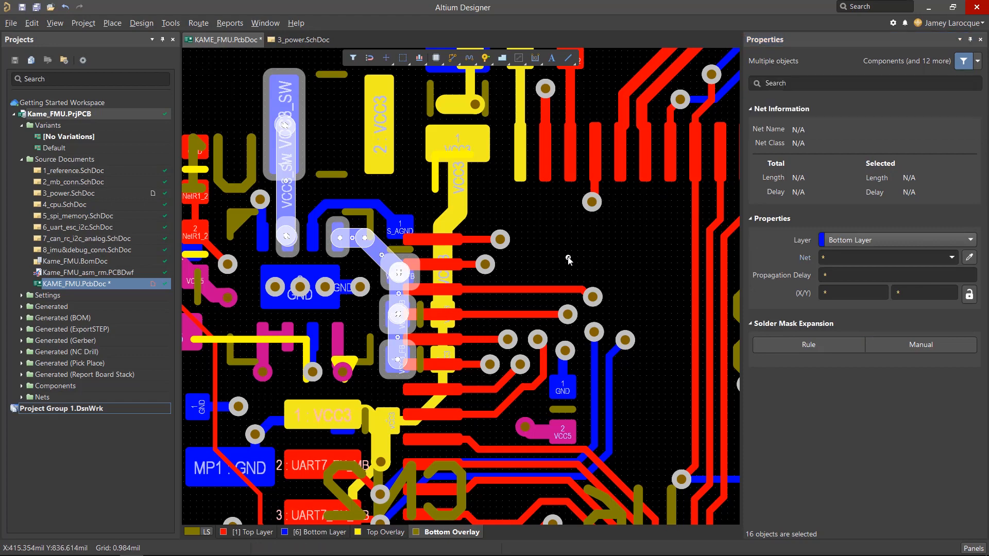